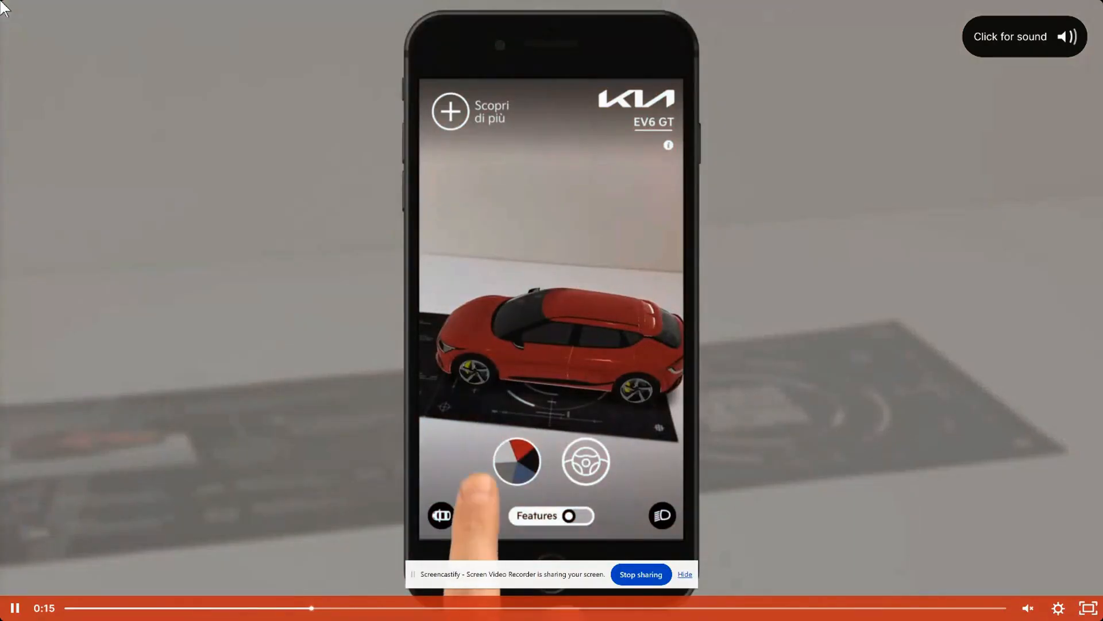
# Open the Test One project in the ZapWorks Designer editor
pyautogui.click(516, 462)
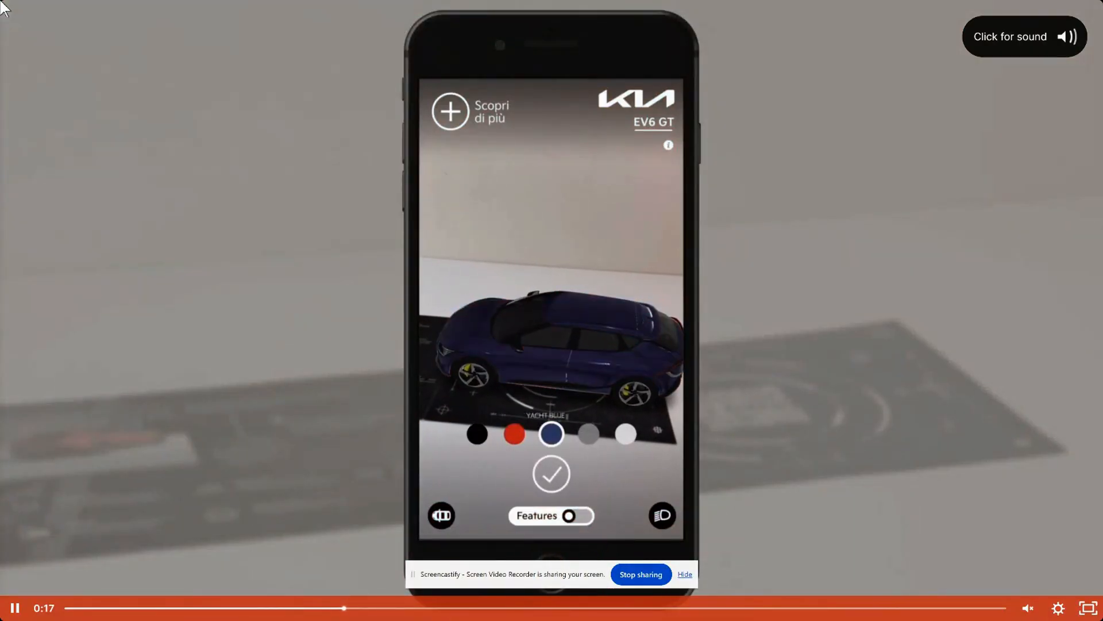
pyautogui.click(625, 434)
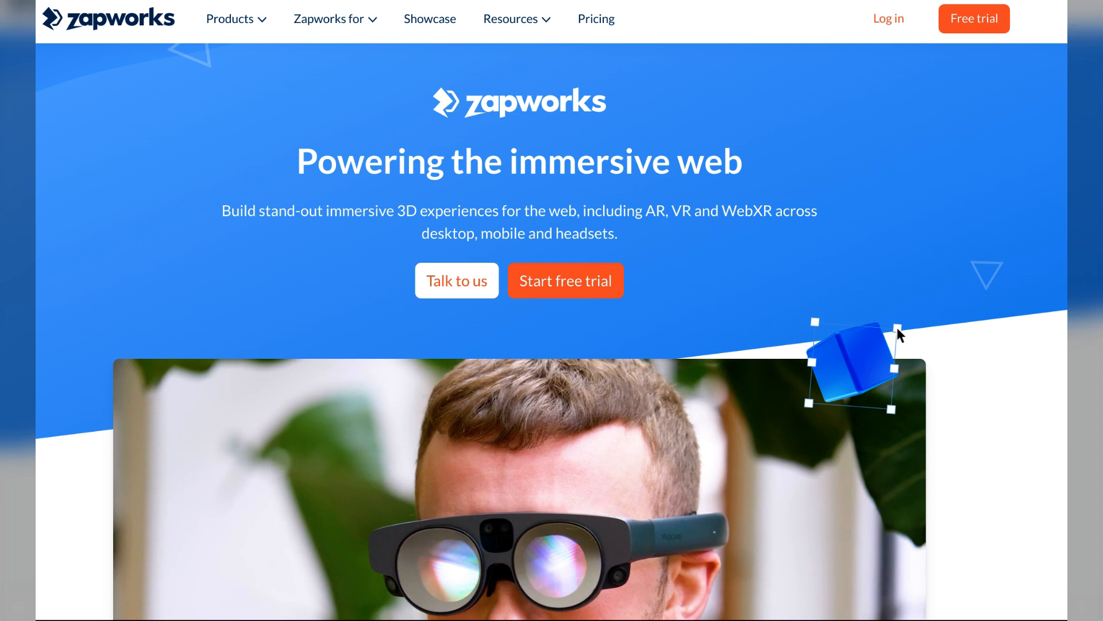
pyautogui.click(595, 20)
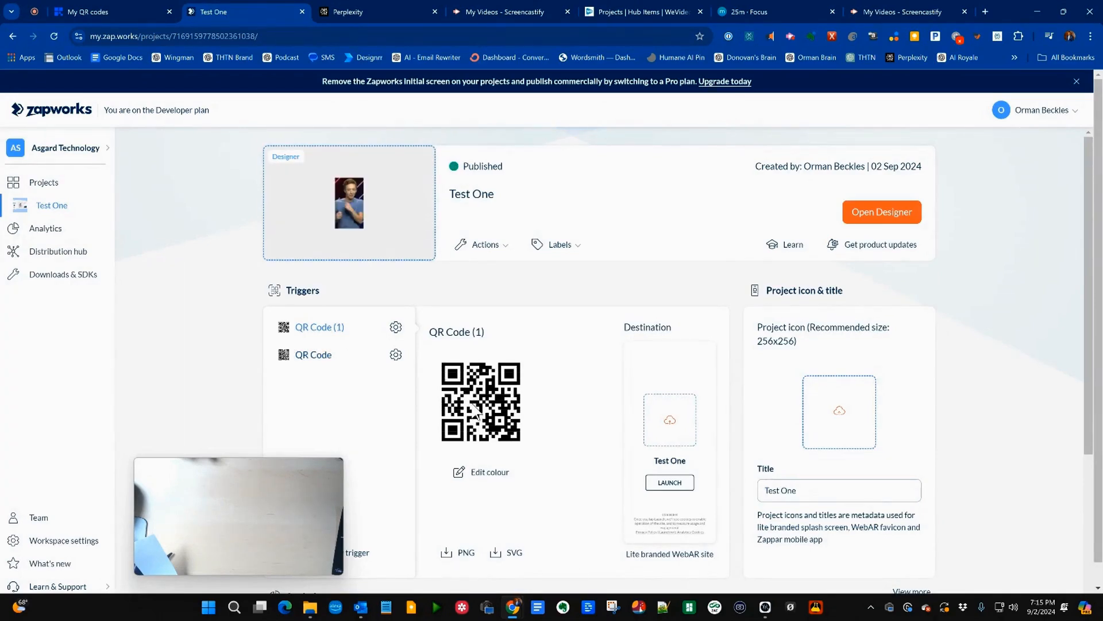
pyautogui.moveTo(481, 403)
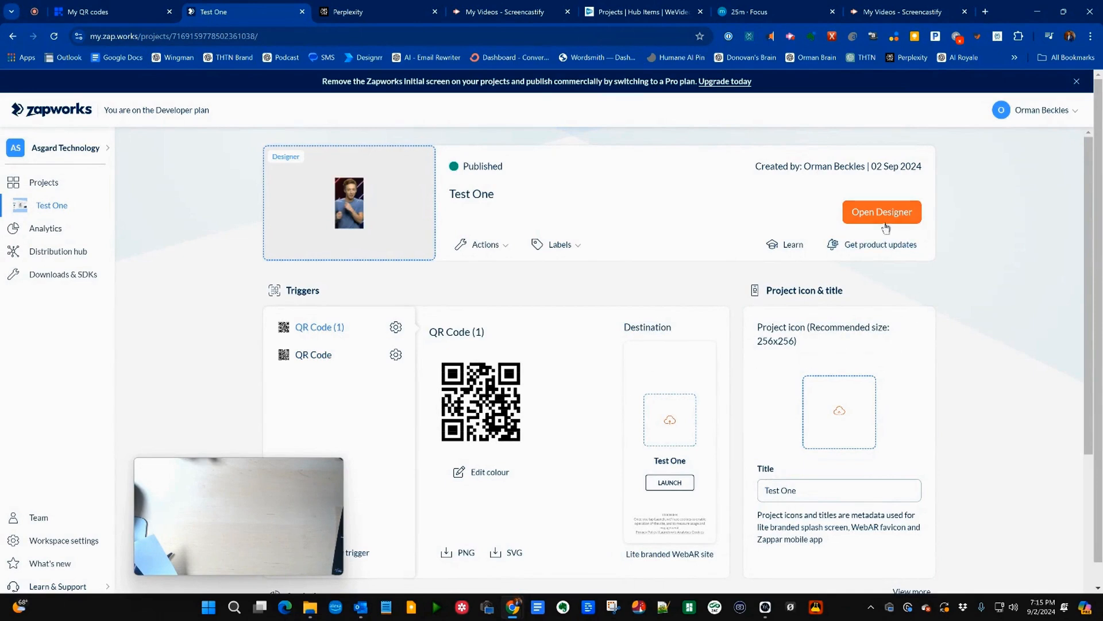
pyautogui.click(882, 211)
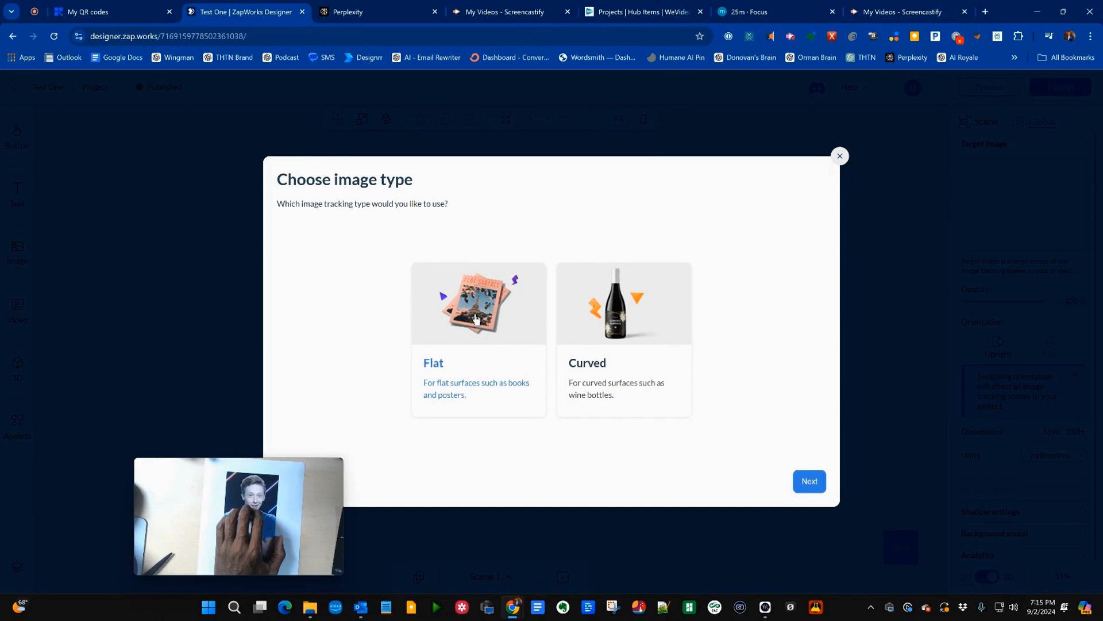
# Choose flat tracking and upload still_image.jpg as the target image, then confirm it
pyautogui.click(808, 480)
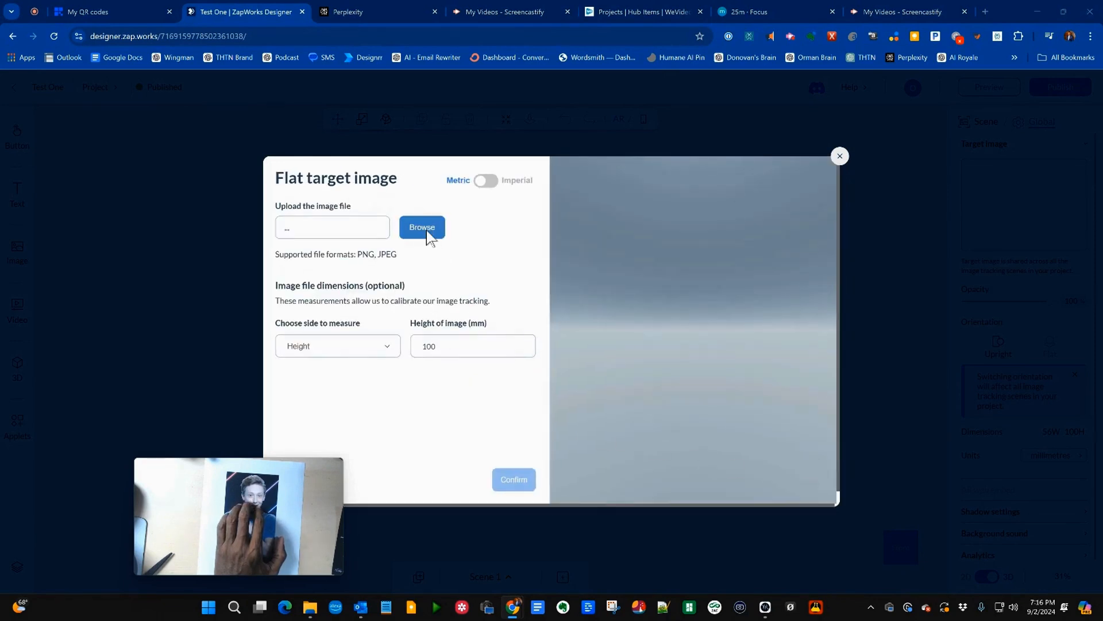
pyautogui.click(422, 226)
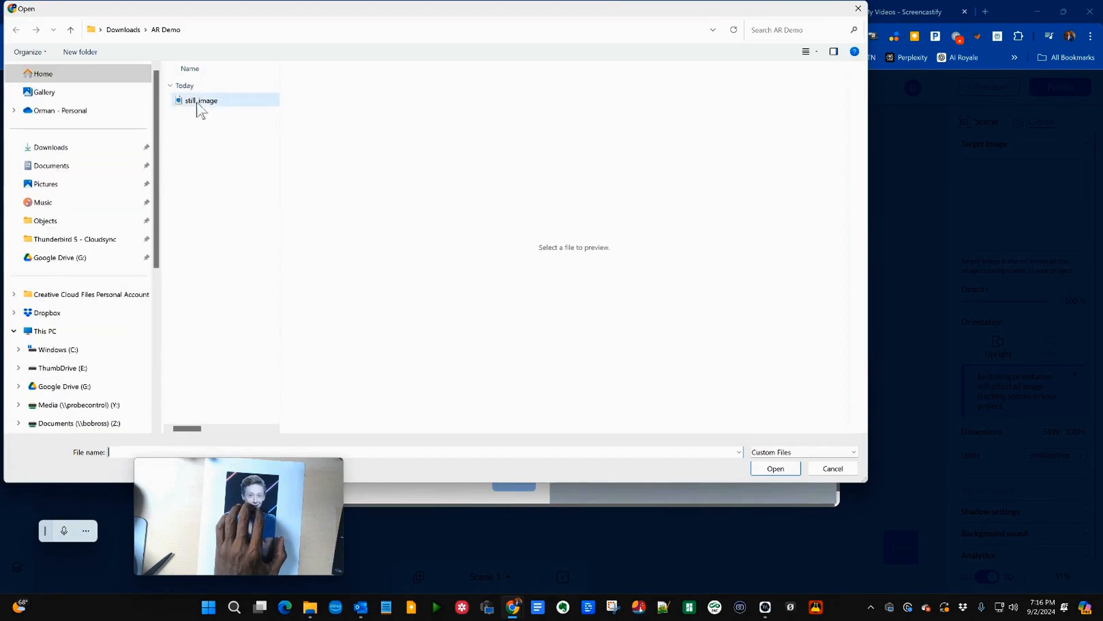
pyautogui.click(775, 468)
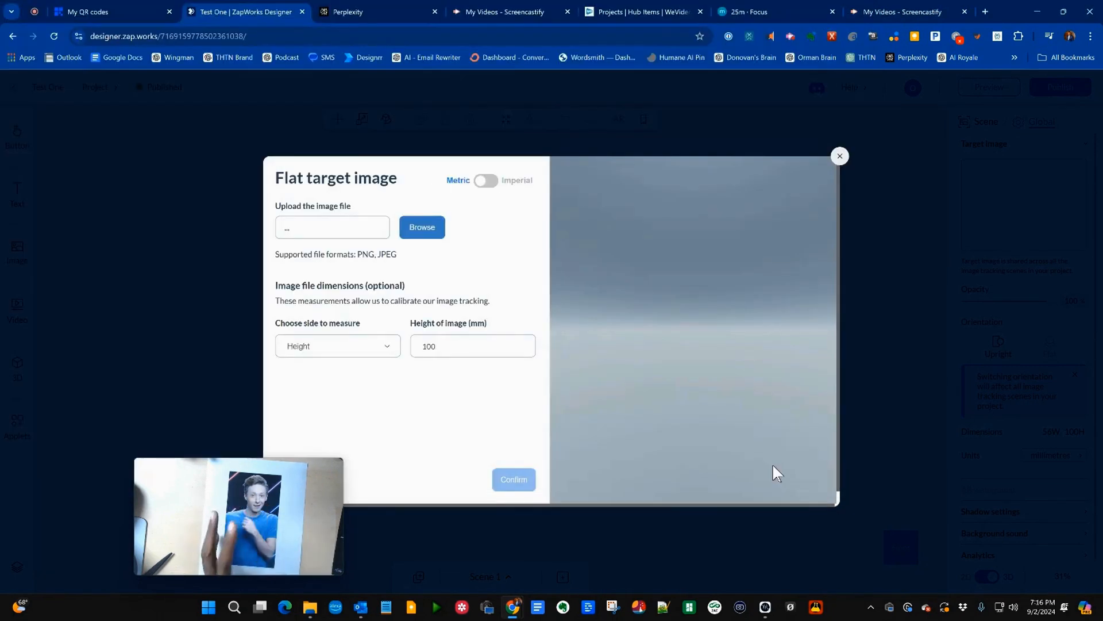
pyautogui.click(423, 228)
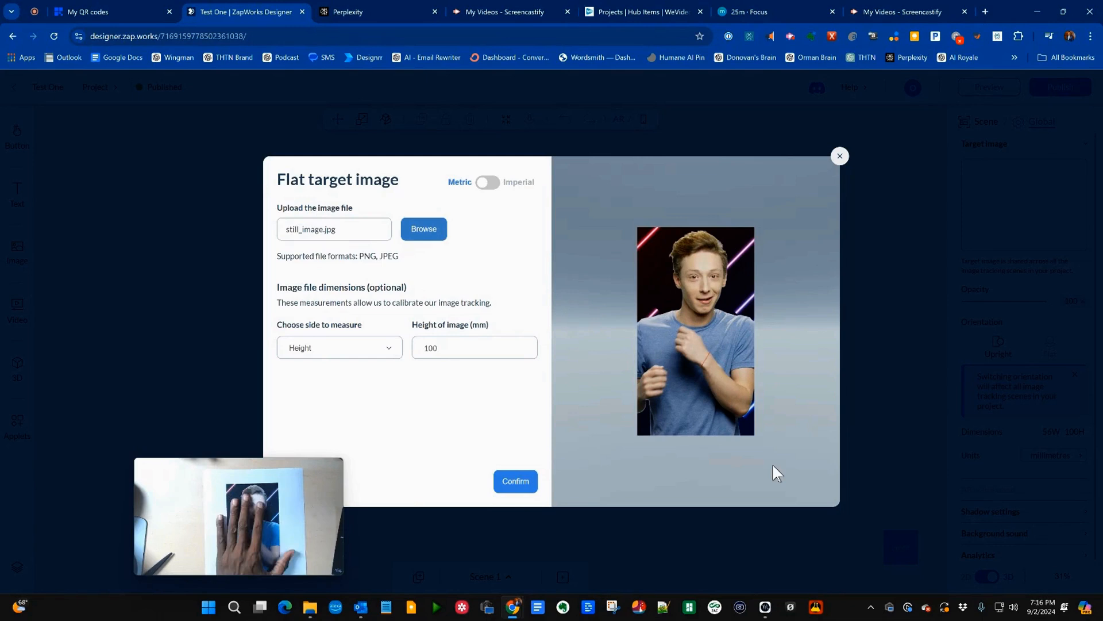
pyautogui.click(515, 480)
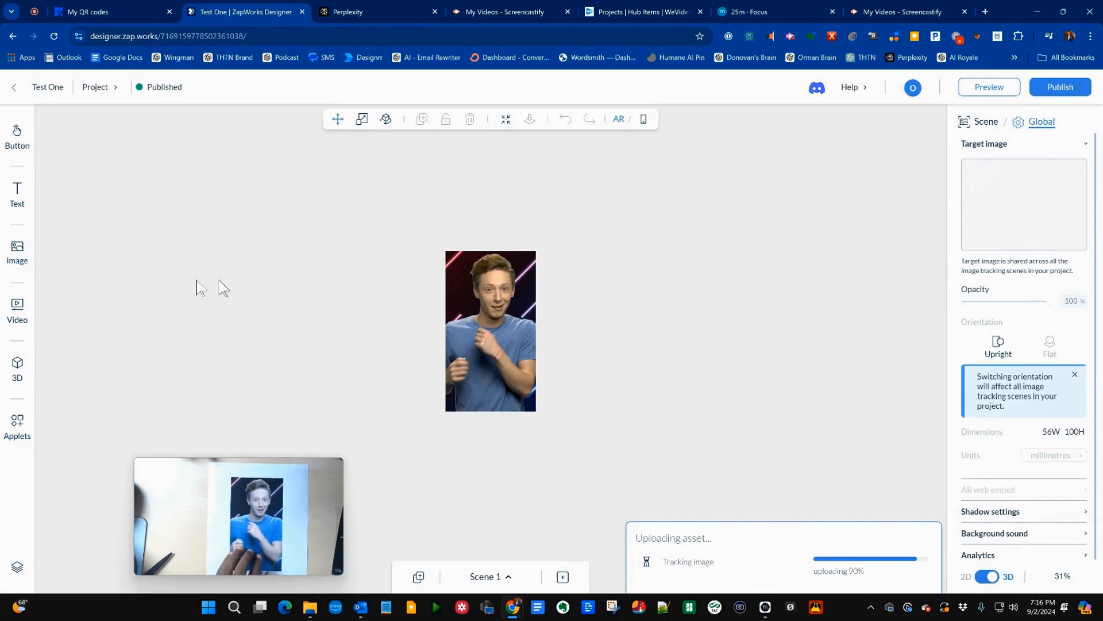
# Add the video of the person over the target image with Autoplay kept on
pyautogui.click(17, 309)
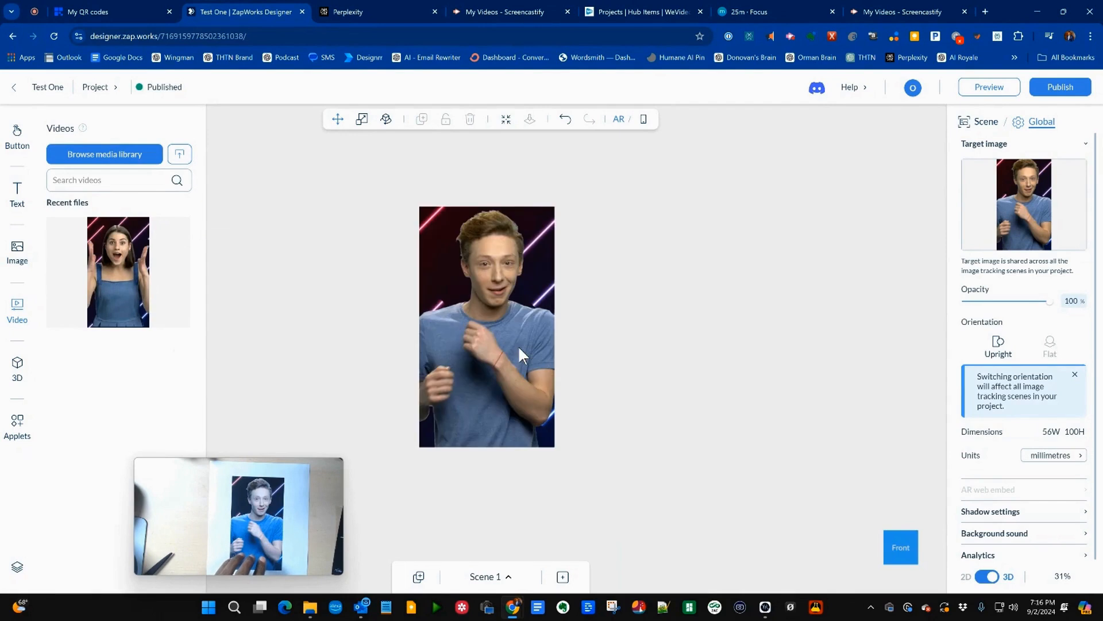
pyautogui.click(485, 325)
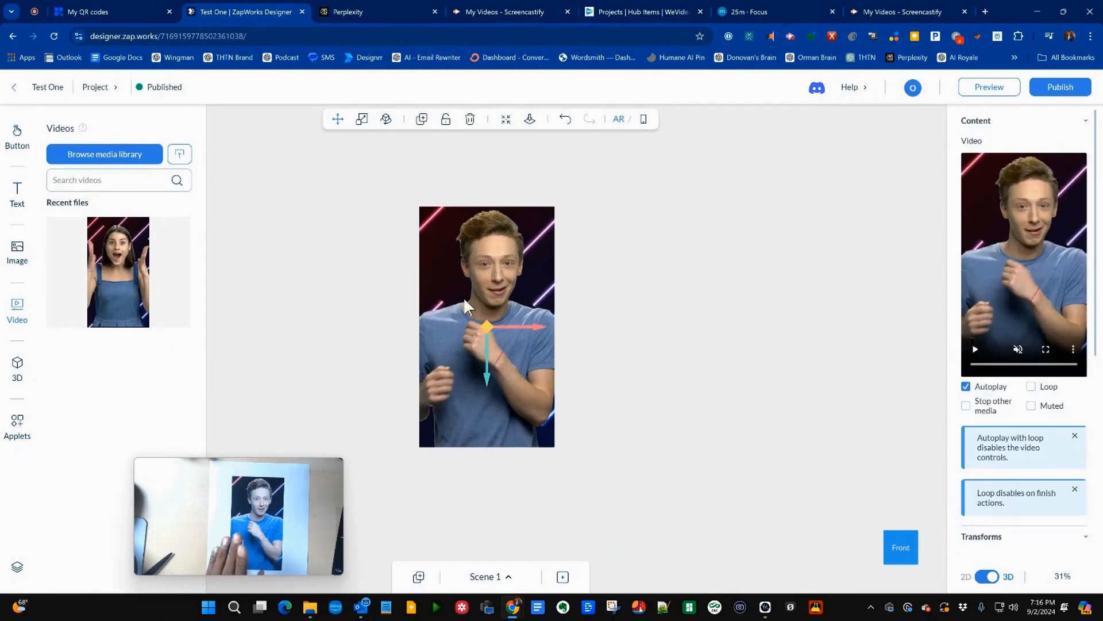
pyautogui.click(988, 86)
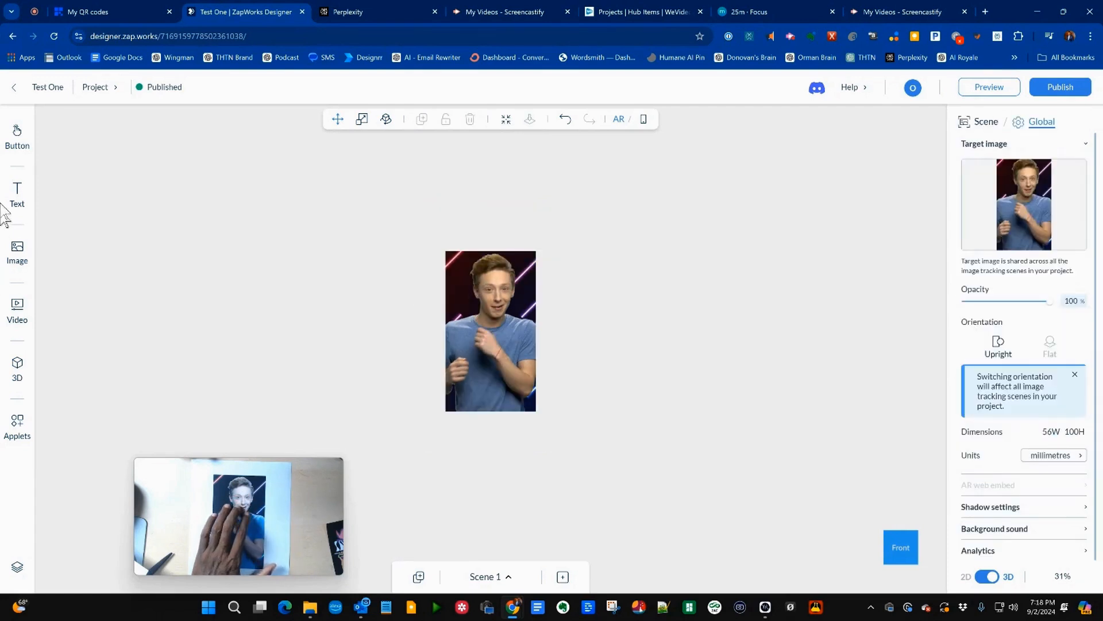
# Add a 3D text heading across the middle of the target image
pyautogui.click(17, 196)
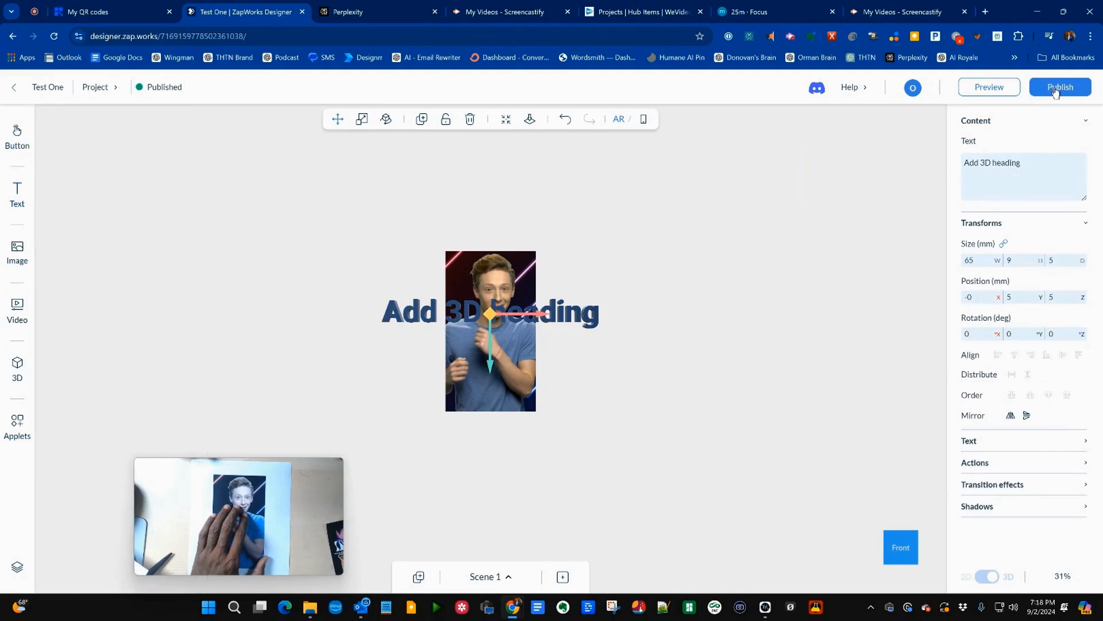
pyautogui.moveTo(490, 314); pyautogui.dragTo(489, 301)
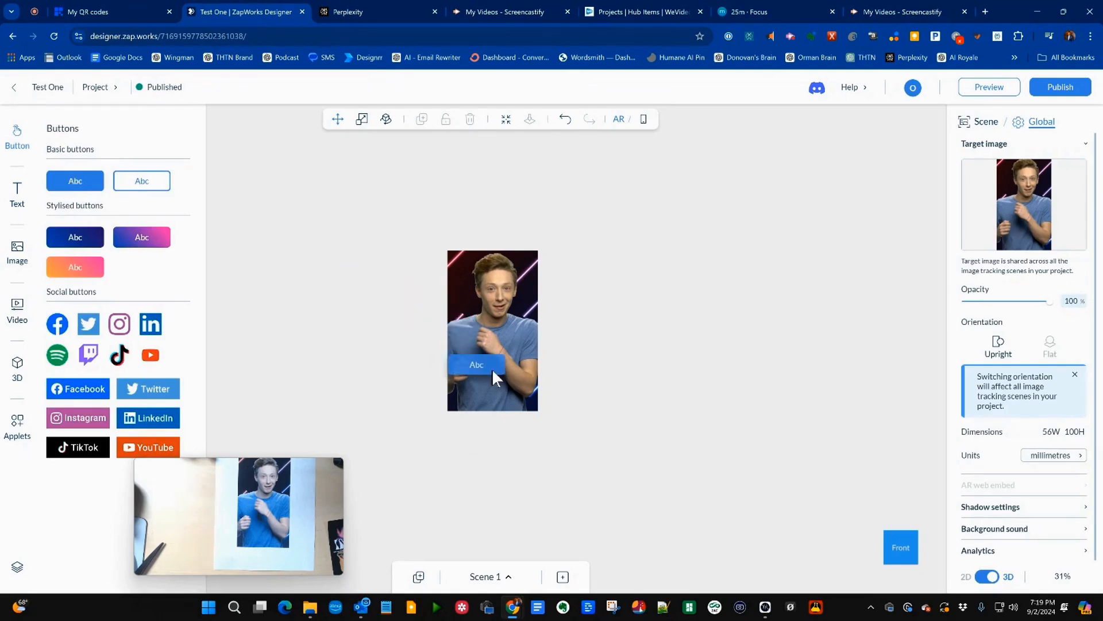
# Select the blue Abc button to show its content and transform settings
pyautogui.click(476, 364)
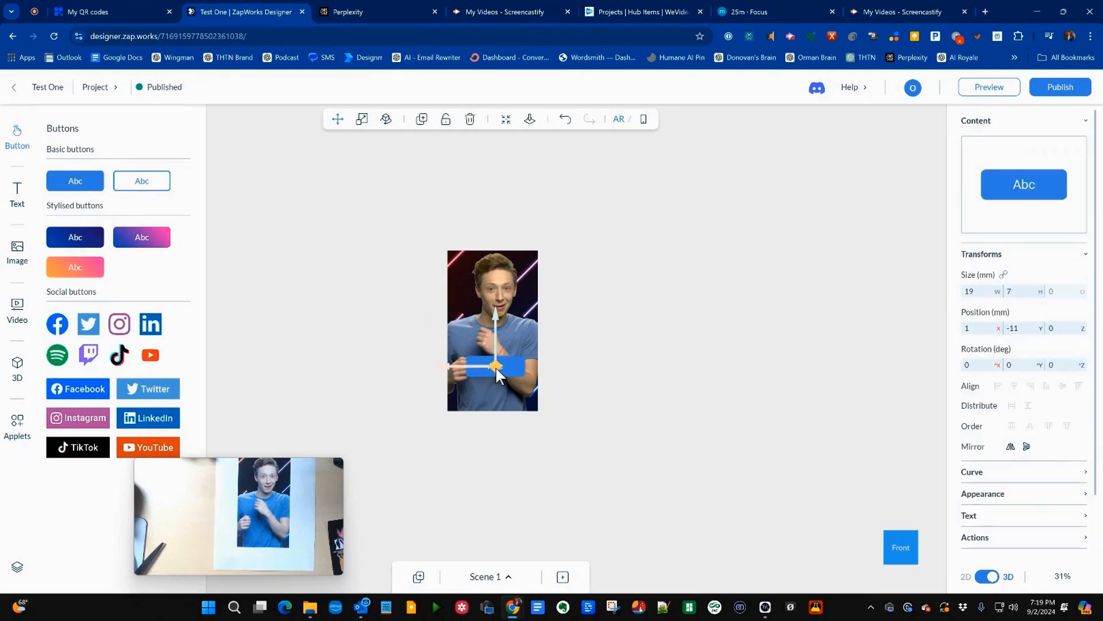